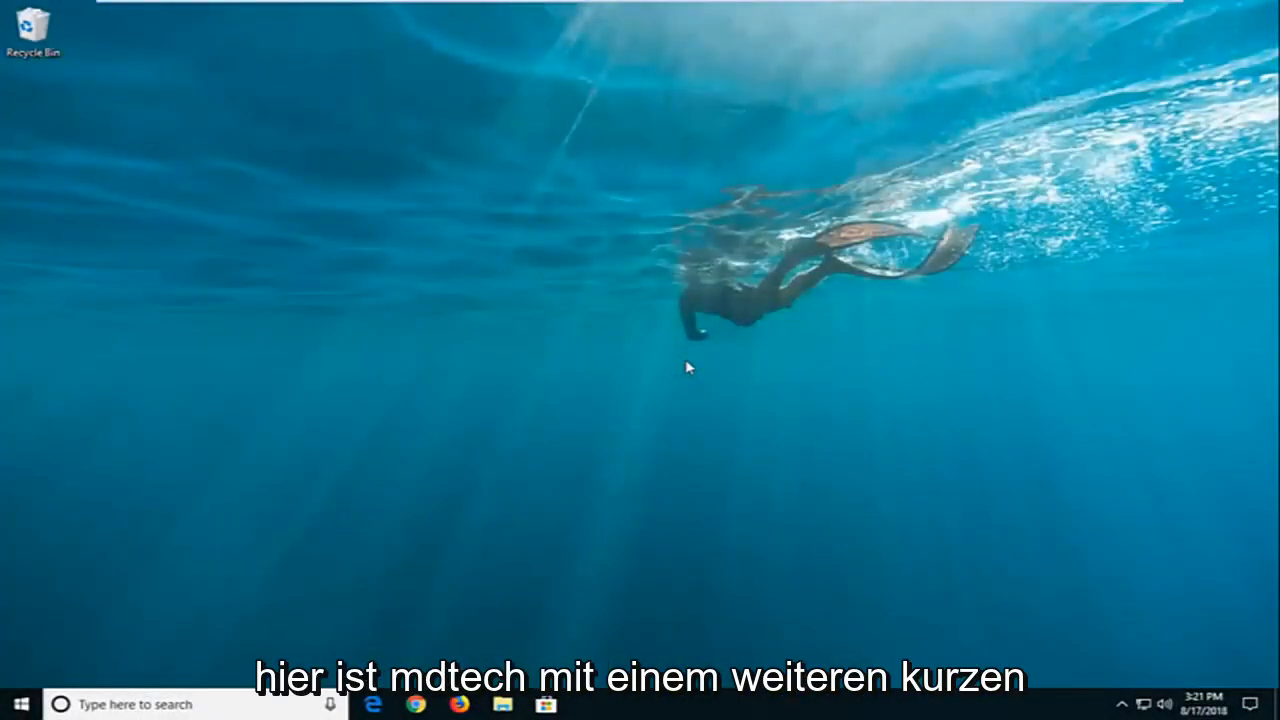
{"action": "mouse_move", "coordinate": [680, 454]}
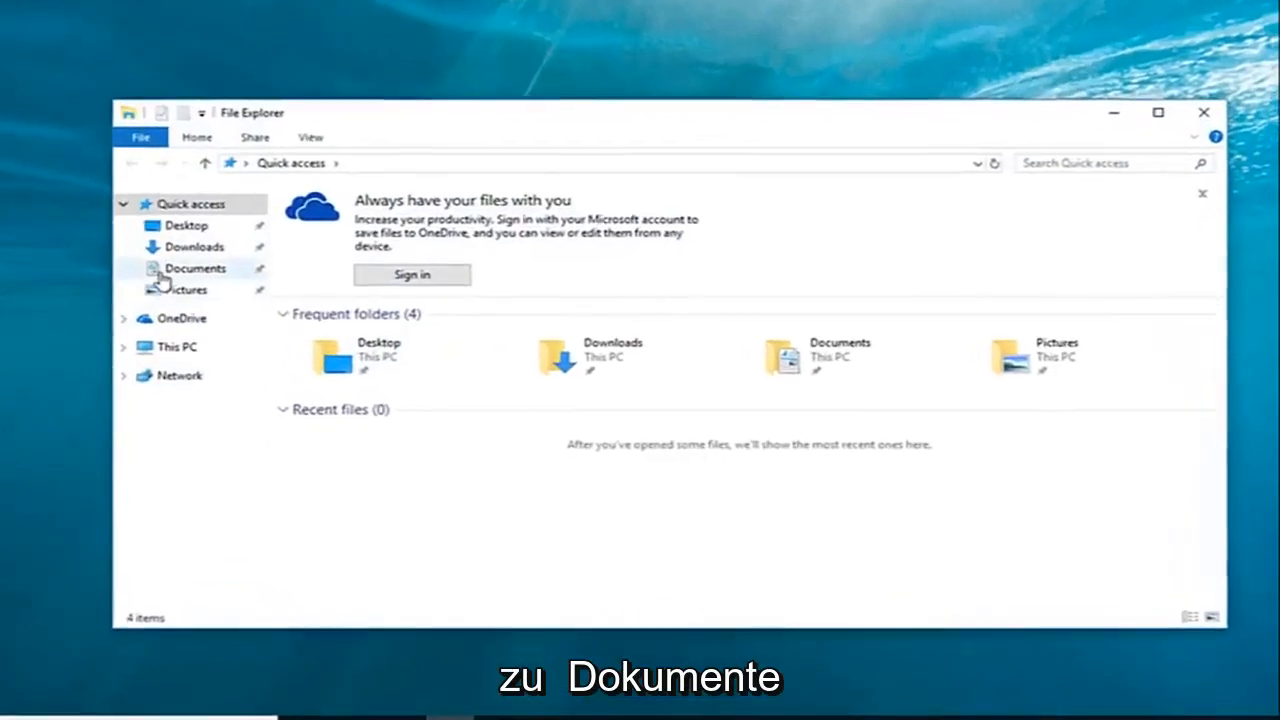
Step: Go to Documents and bring up the context menu for Custom Office Templates
{"action": "left_click", "coordinate": [194, 268]}
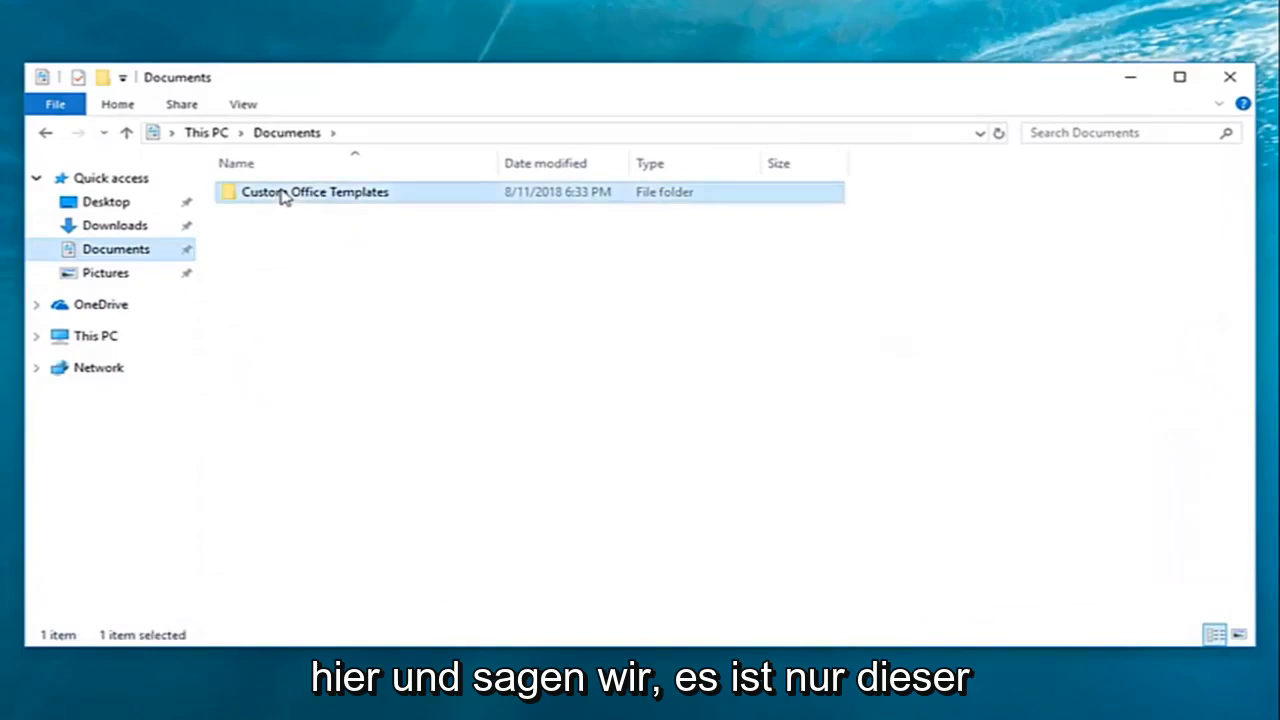
{"action": "mouse_move", "coordinate": [300, 200]}
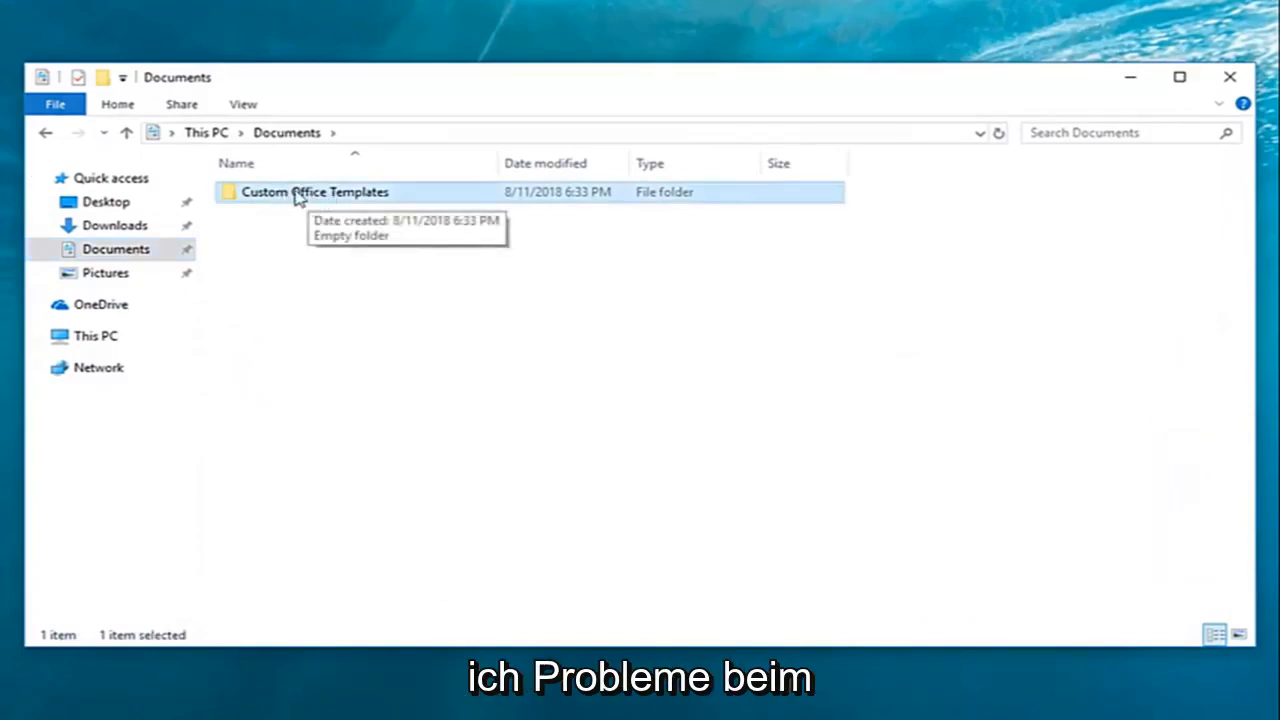
{"action": "right_click", "coordinate": [316, 192]}
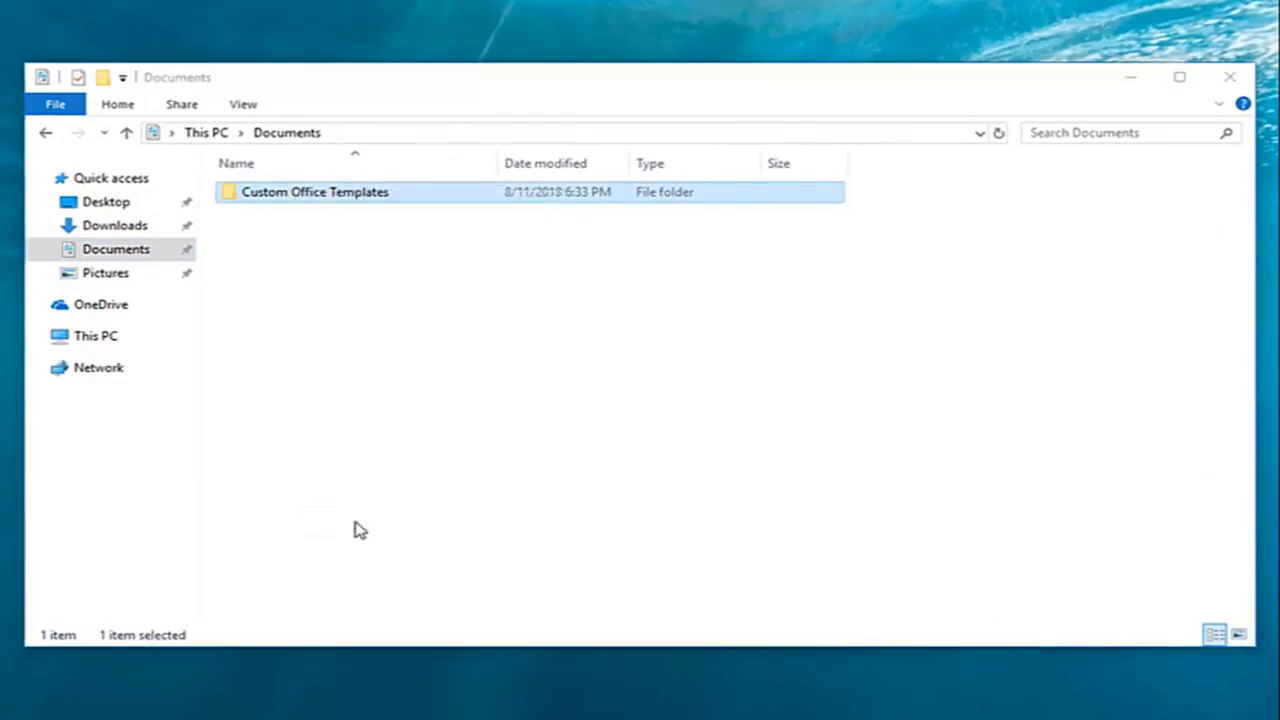
Step: Review the folder's Security permissions for Administrators and SYSTEM in its Properties
{"action": "left_click", "coordinate": [316, 192]}
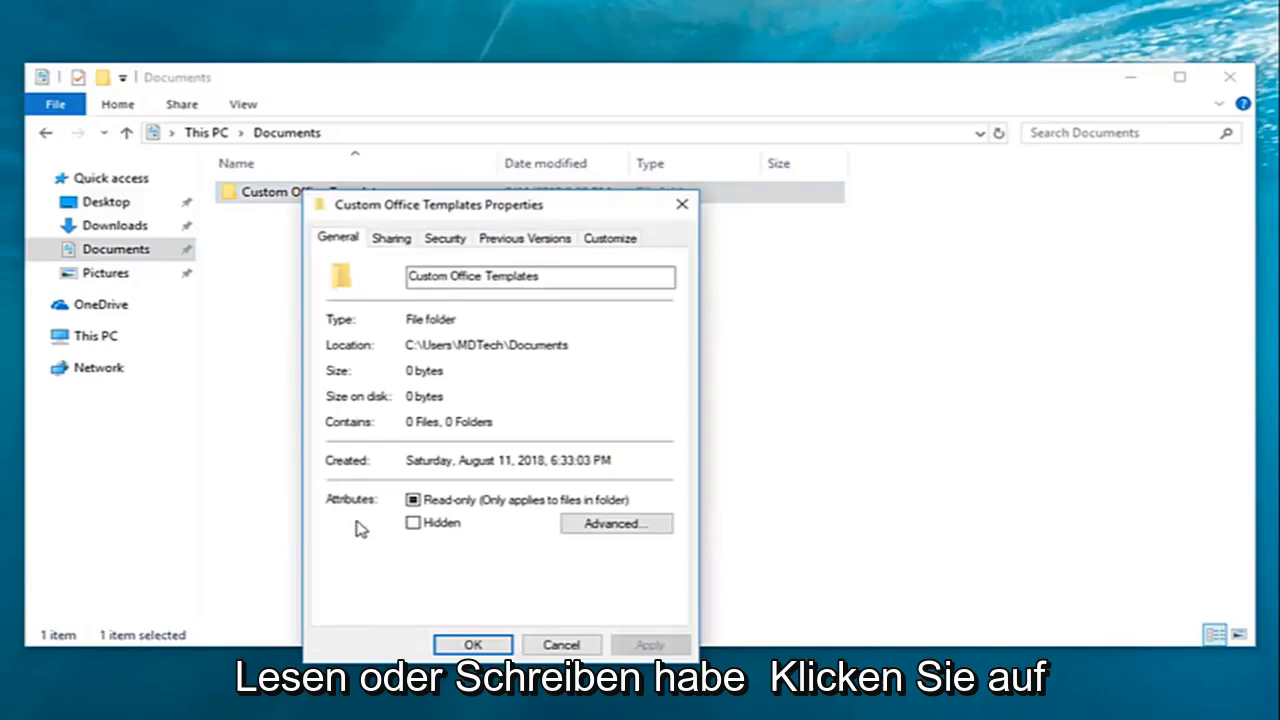
{"action": "left_click", "coordinate": [444, 238]}
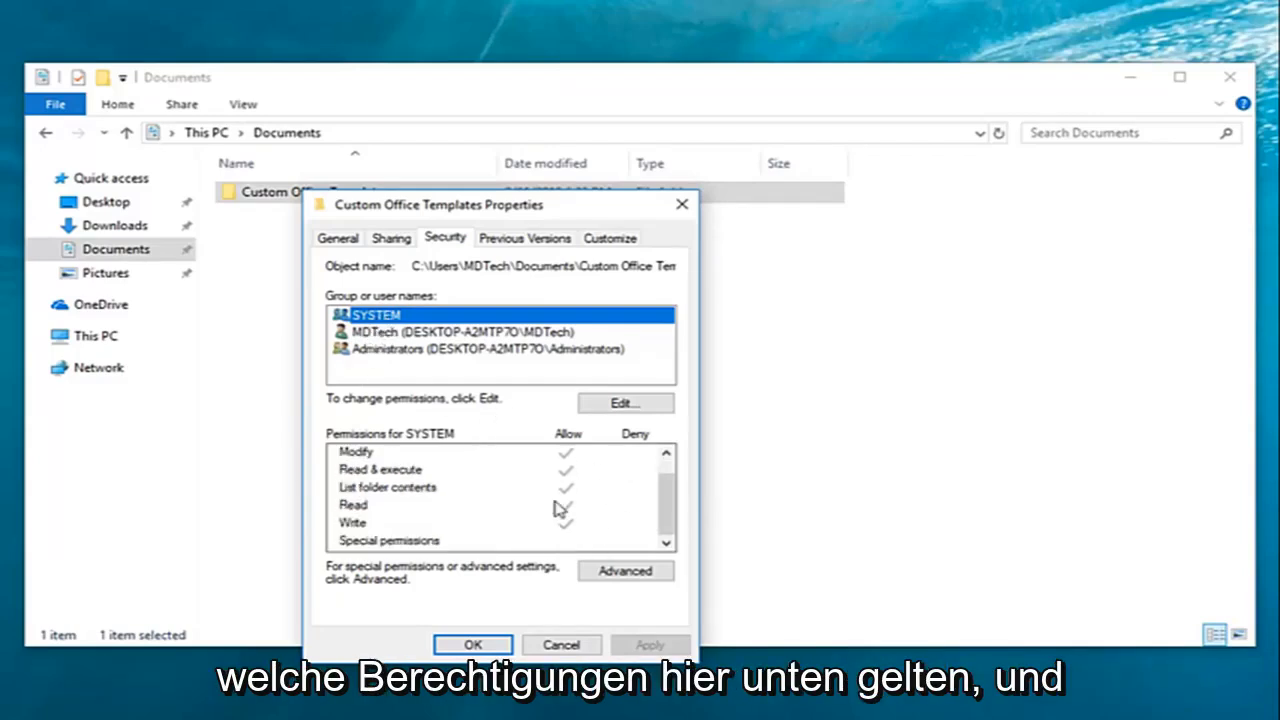
{"action": "left_click", "coordinate": [484, 348]}
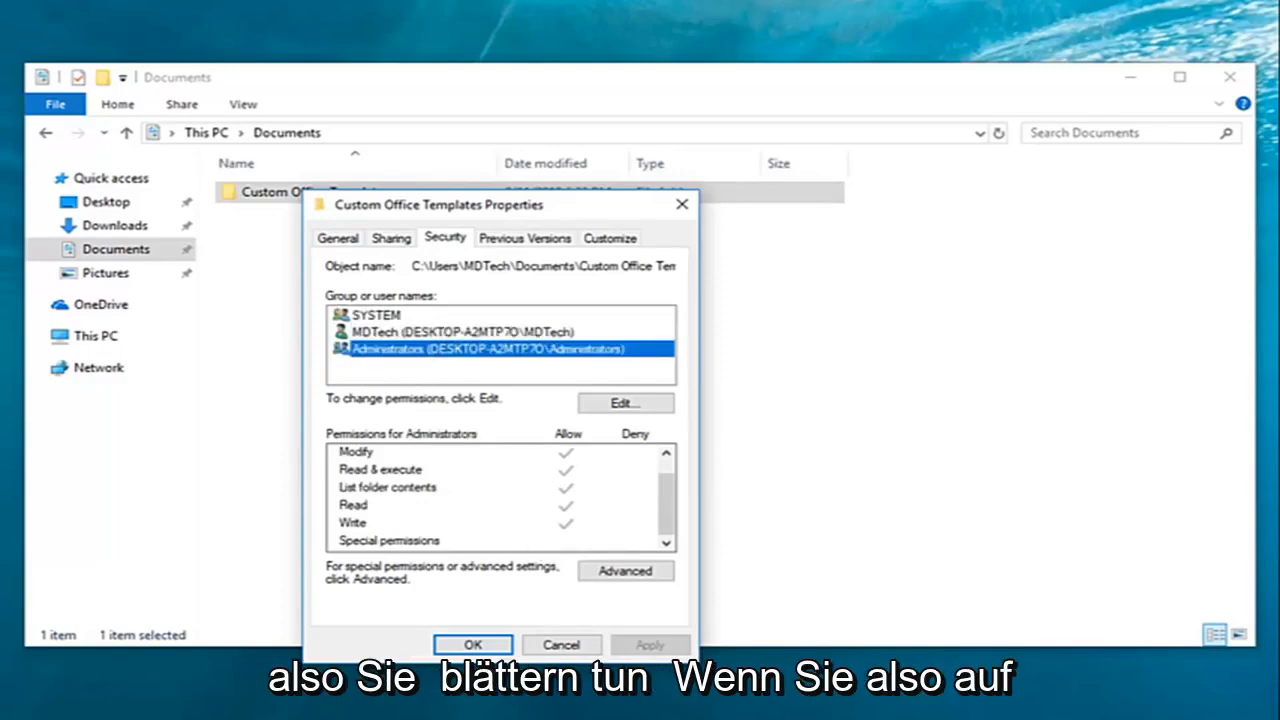
{"action": "left_click", "coordinate": [378, 314]}
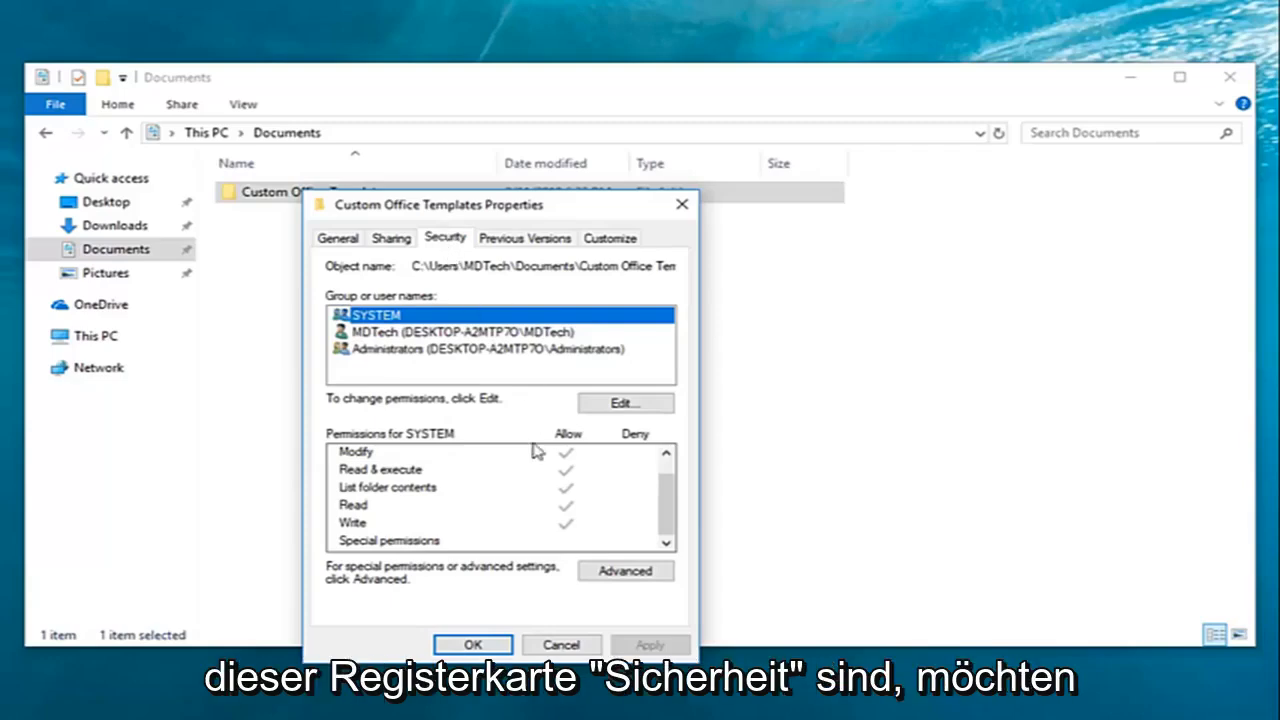
Step: Start a new permission entry from Advanced Security Settings
{"action": "left_click", "coordinate": [624, 572]}
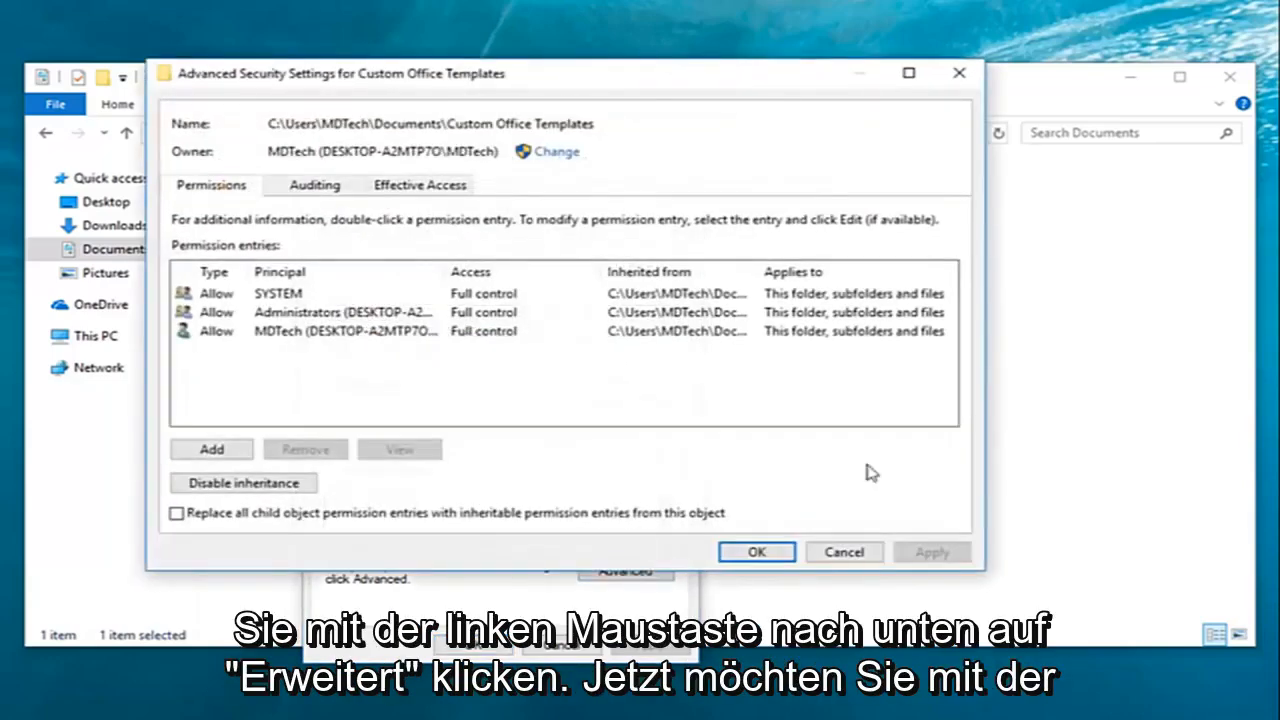
{"action": "mouse_move", "coordinate": [896, 556]}
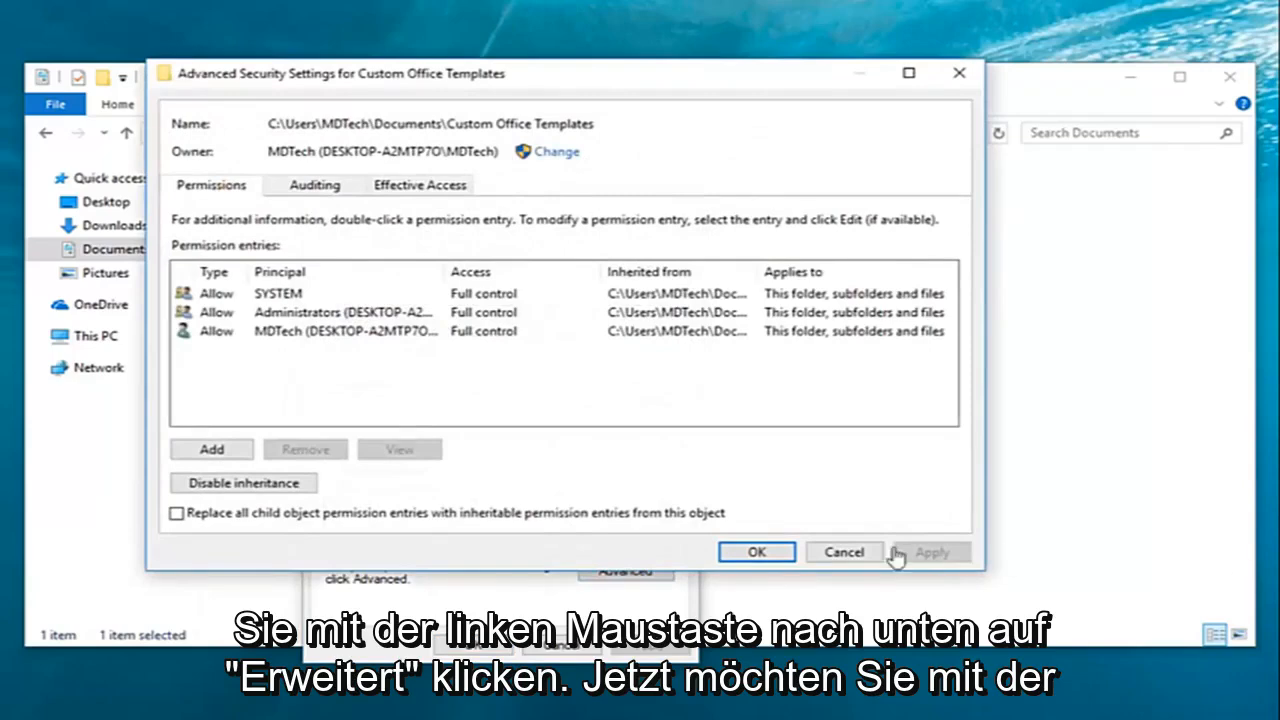
{"action": "left_click", "coordinate": [212, 448]}
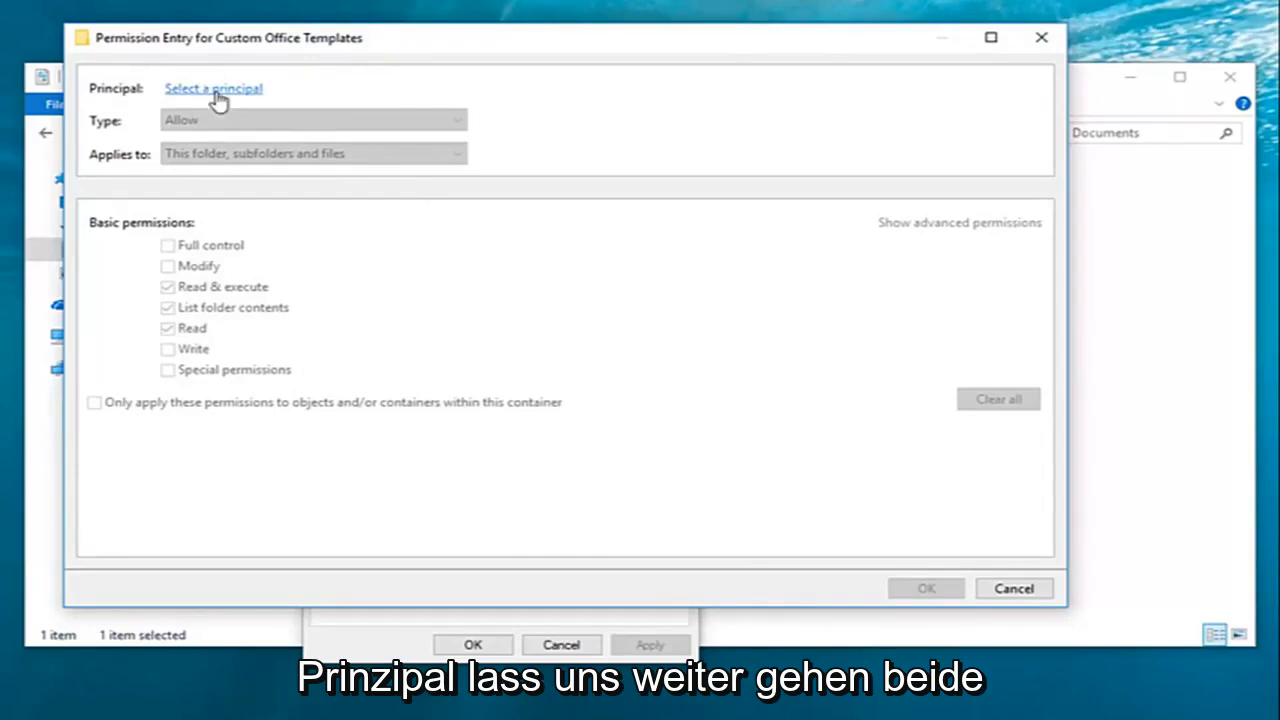
Step: Search all users and groups and set Everyone as the entry's principal
{"action": "left_click", "coordinate": [212, 88]}
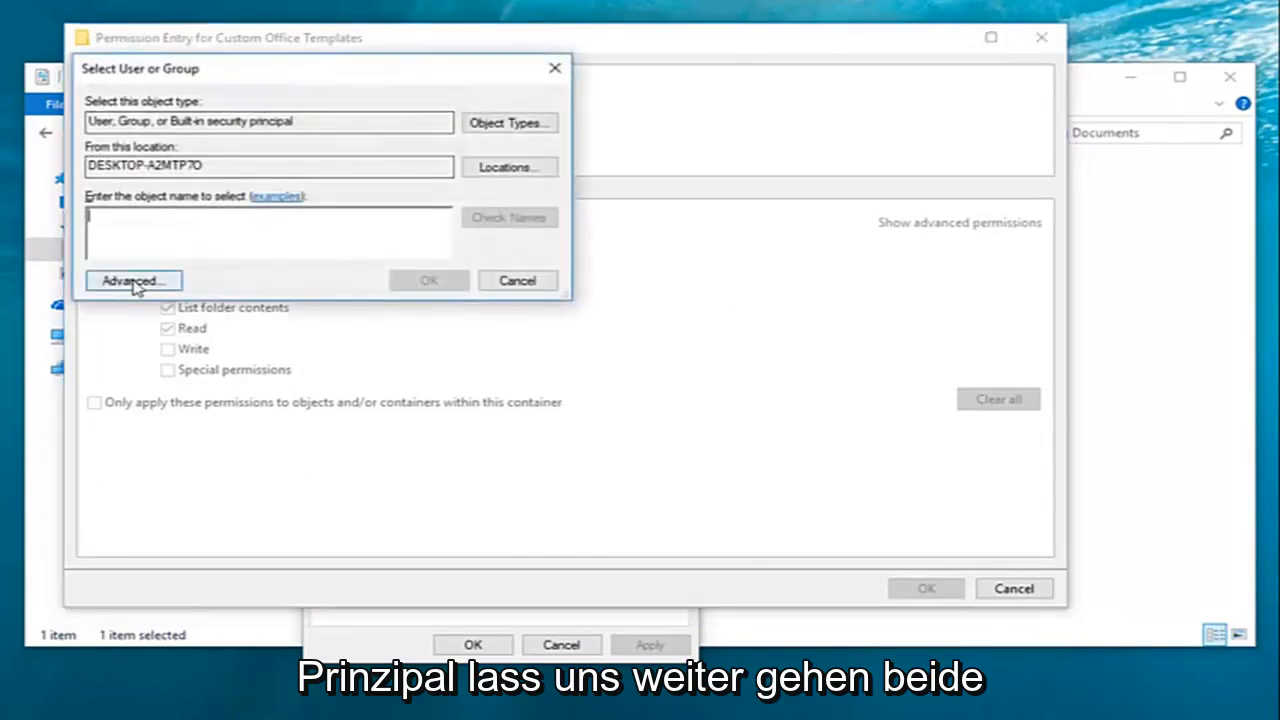
{"action": "left_click", "coordinate": [132, 280]}
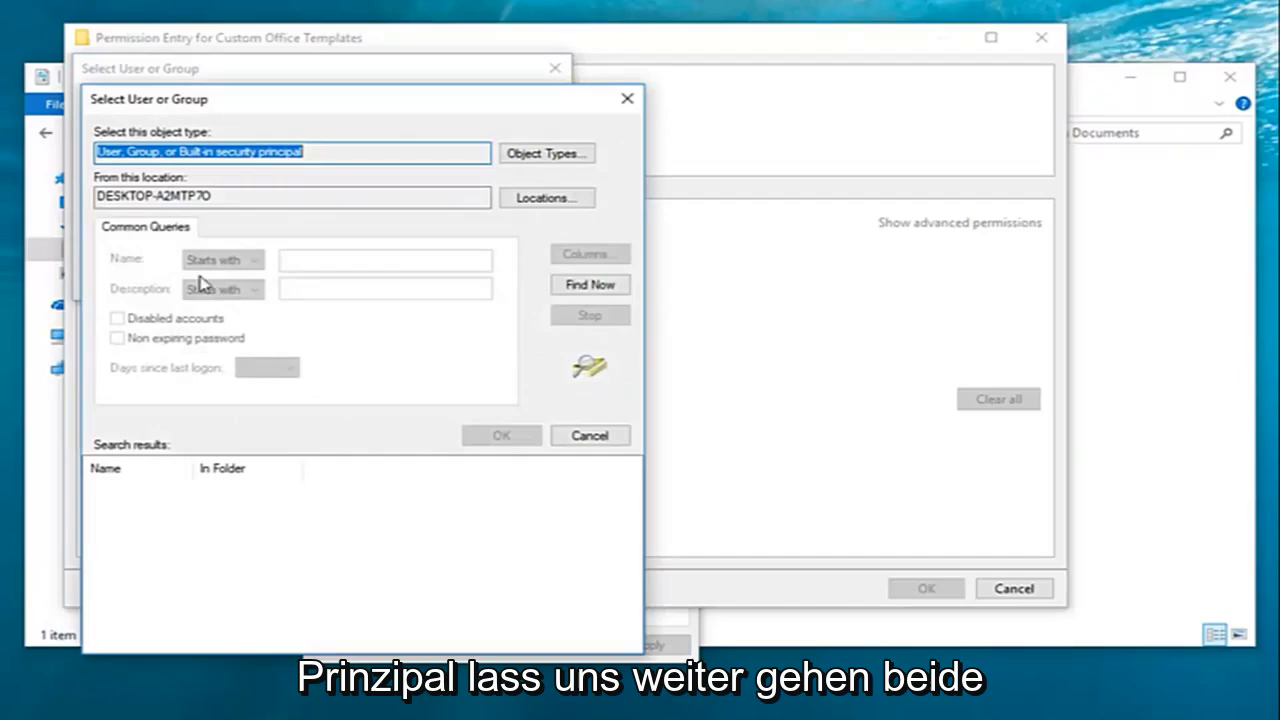
{"action": "left_click", "coordinate": [588, 284]}
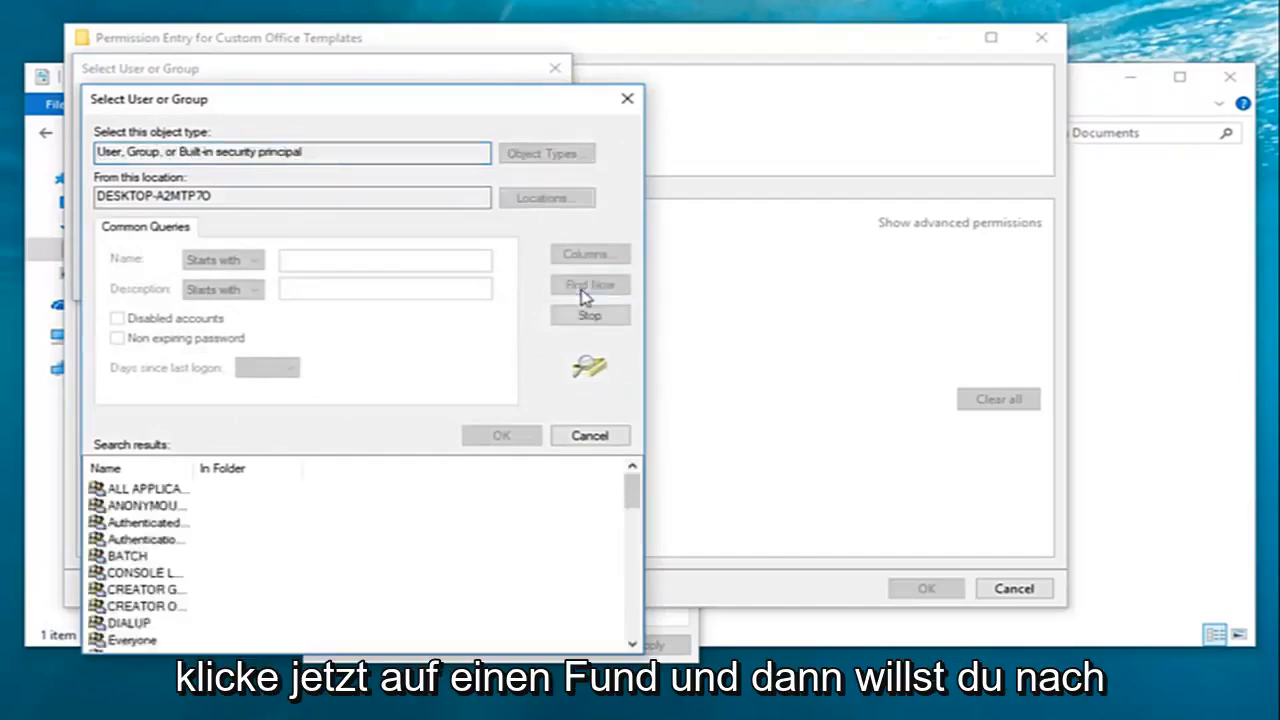
{"action": "left_click", "coordinate": [588, 284]}
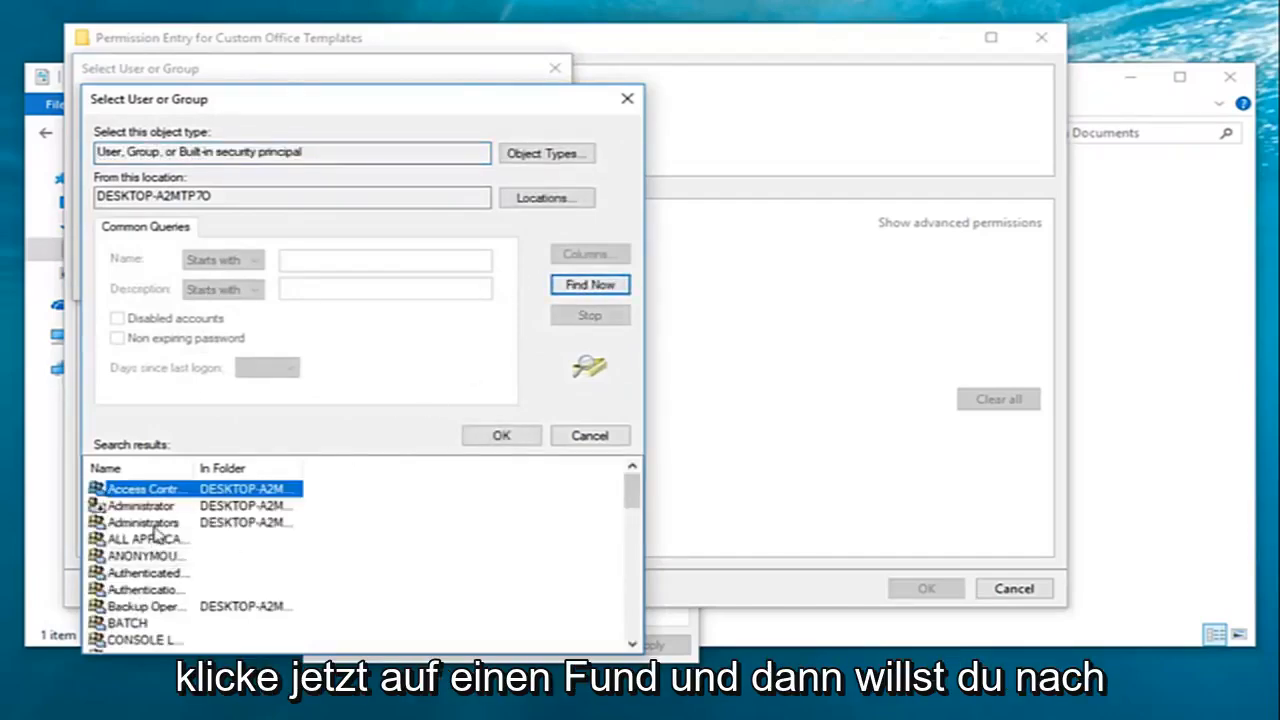
{"action": "scroll", "scroll_direction": "down", "scroll_amount": 3}
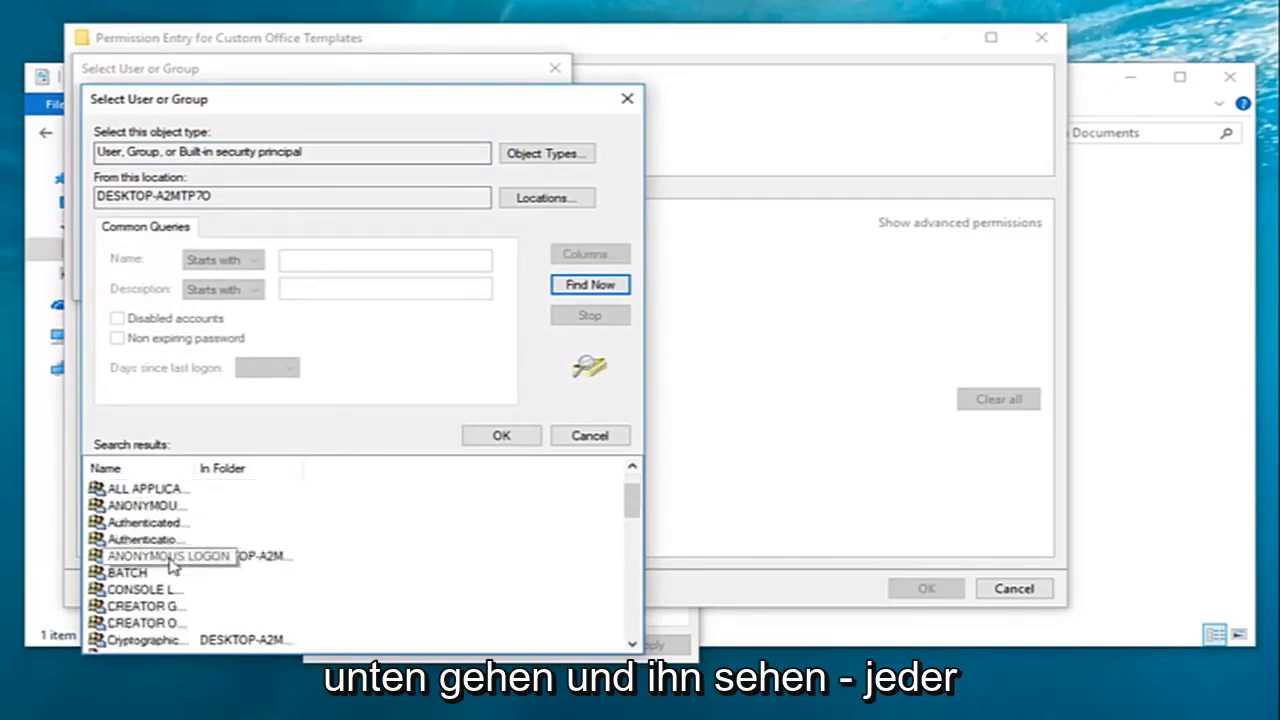
{"action": "scroll", "scroll_direction": "down", "scroll_amount": 3}
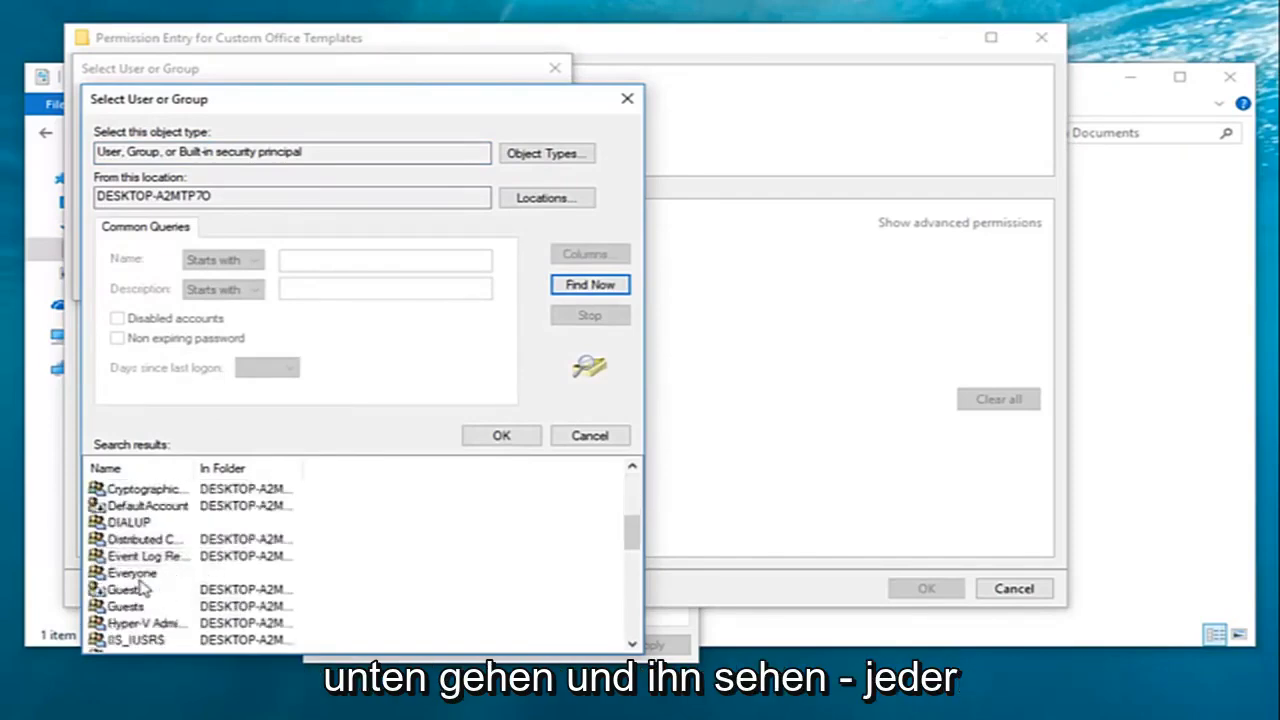
{"action": "left_click", "coordinate": [132, 572]}
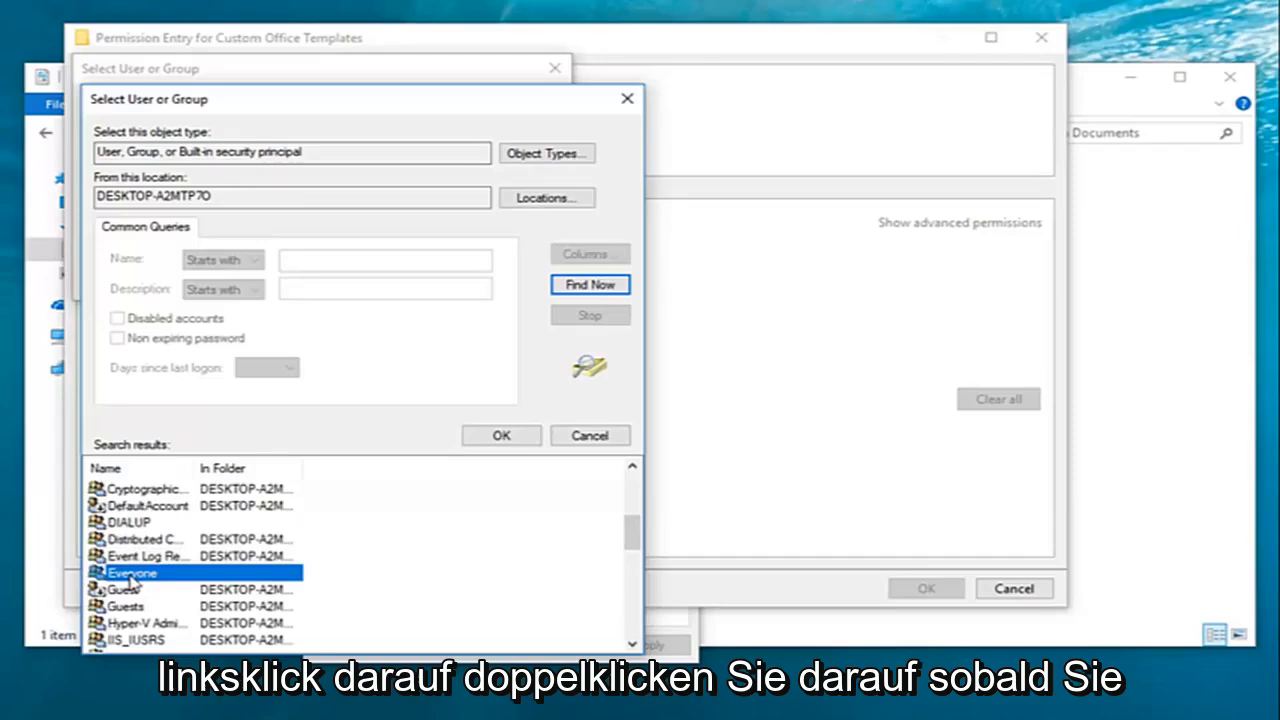
{"action": "double_click", "coordinate": [132, 572]}
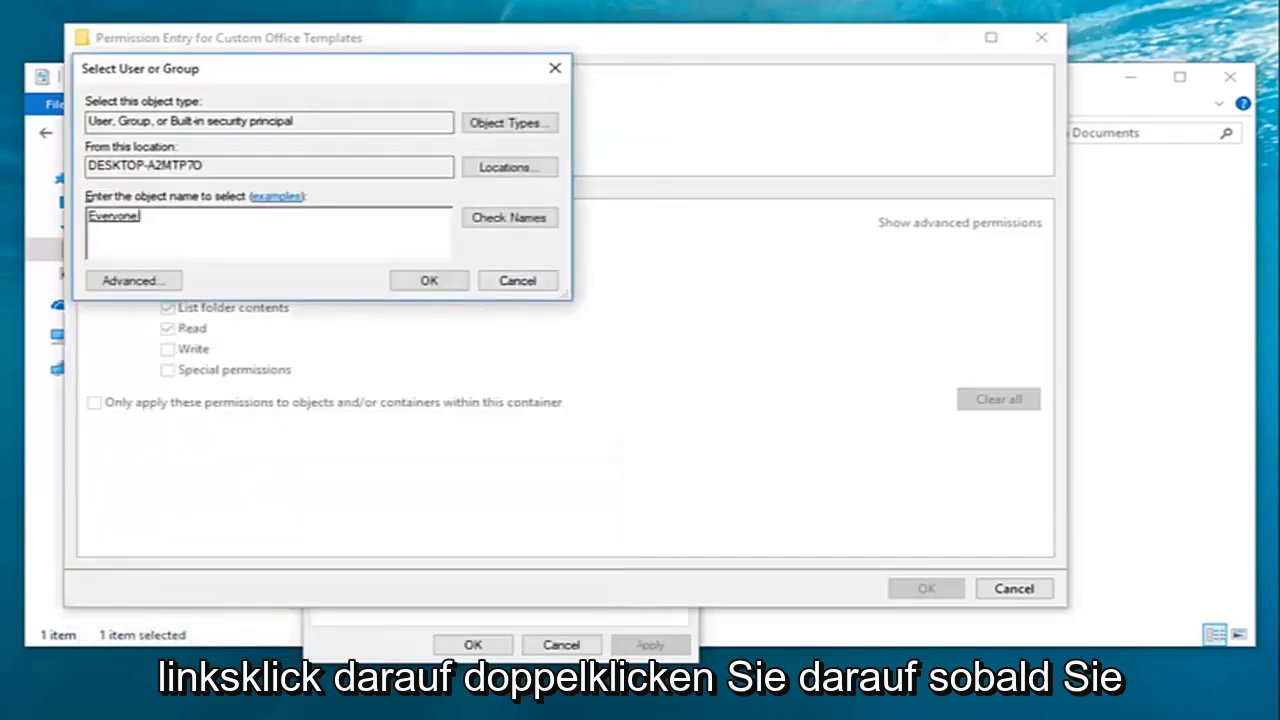
{"action": "left_click", "coordinate": [428, 280]}
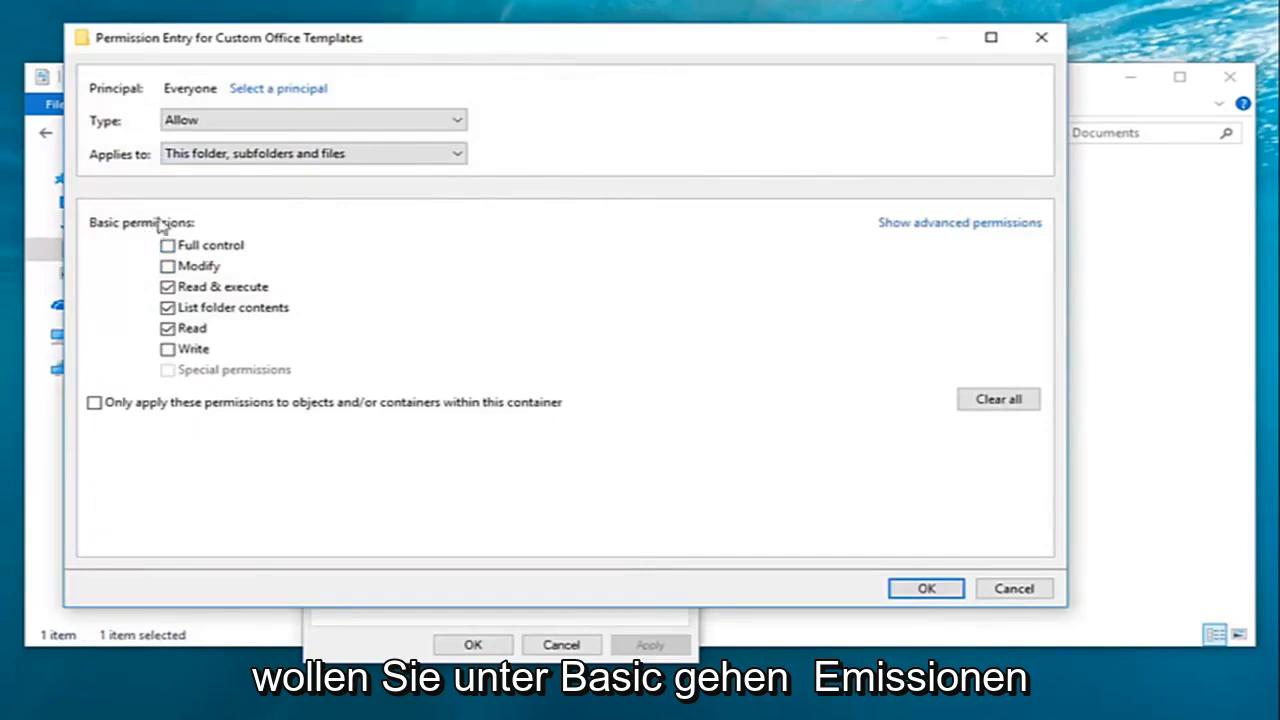
Step: Grant Everyone Full control and confirm the entry and the Properties dialog
{"action": "left_click", "coordinate": [168, 246]}
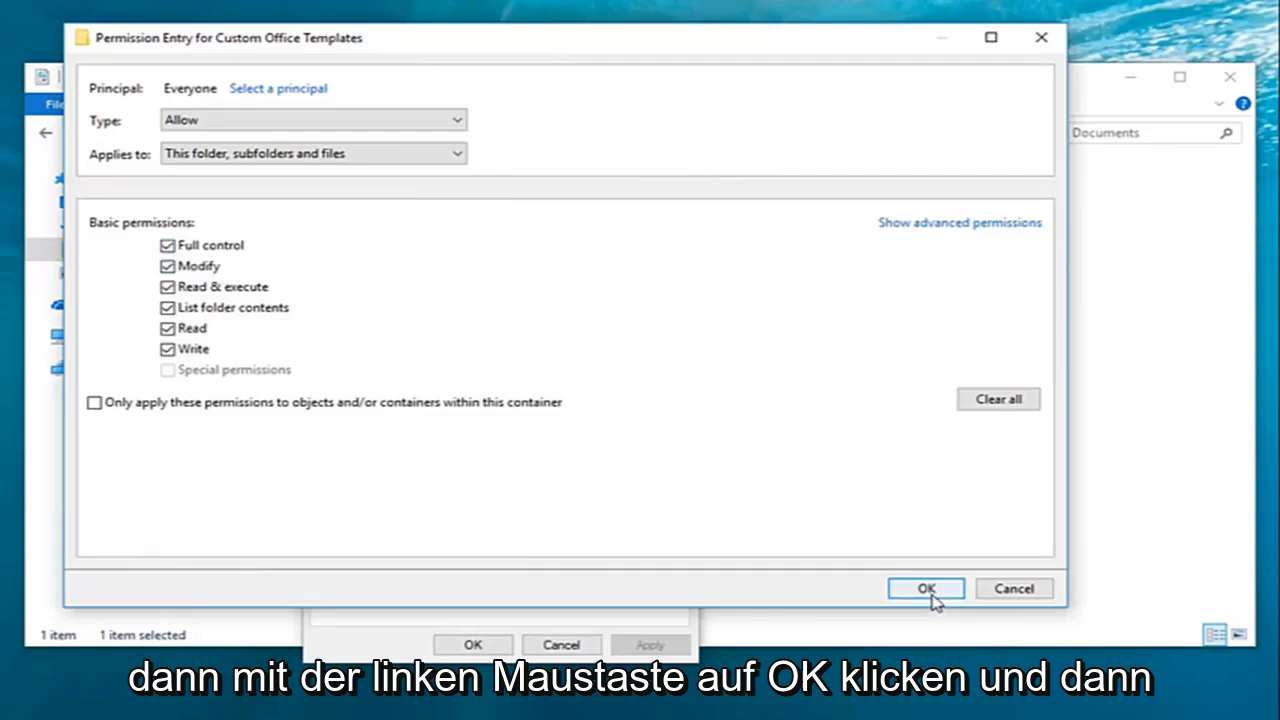
{"action": "left_click", "coordinate": [924, 588]}
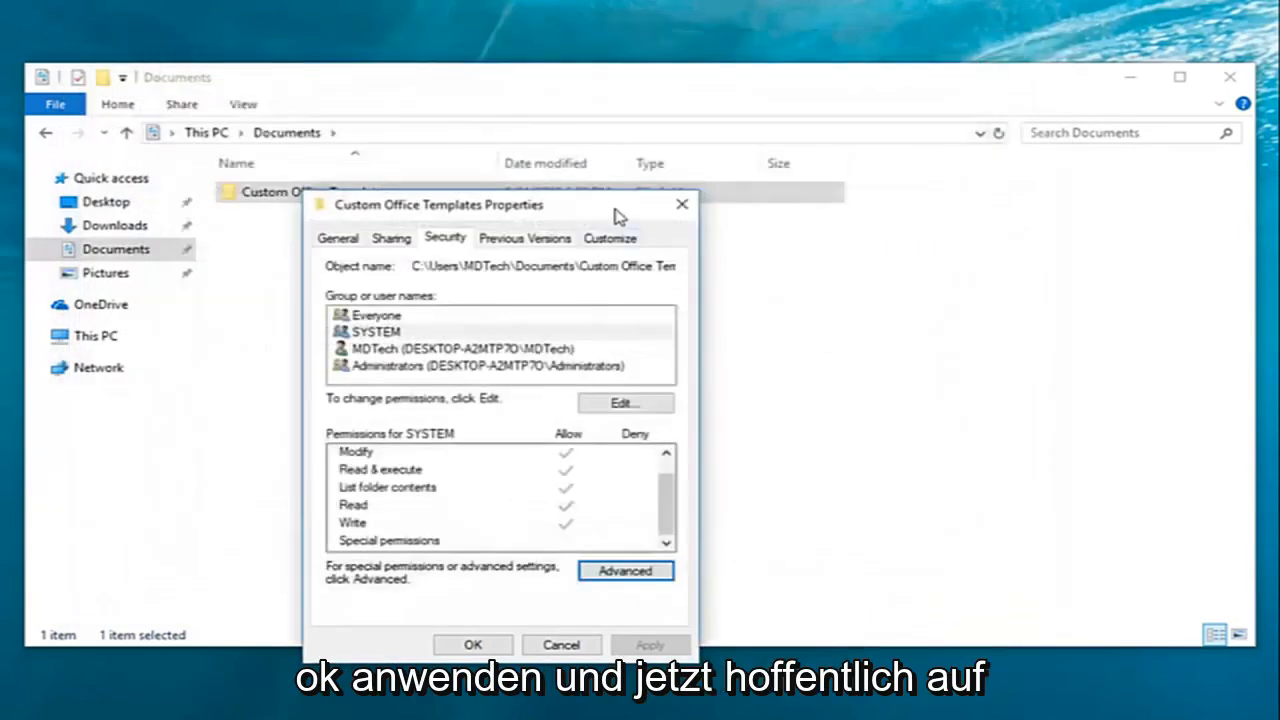
{"action": "left_click", "coordinate": [472, 644]}
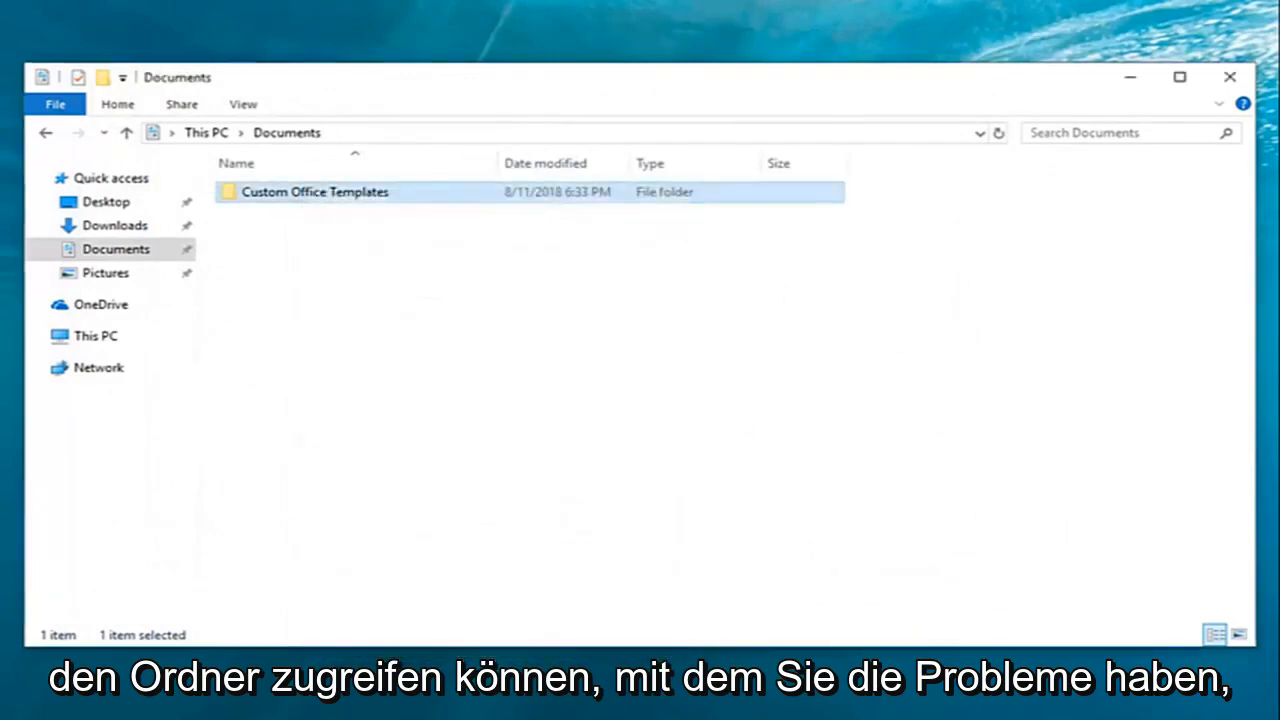